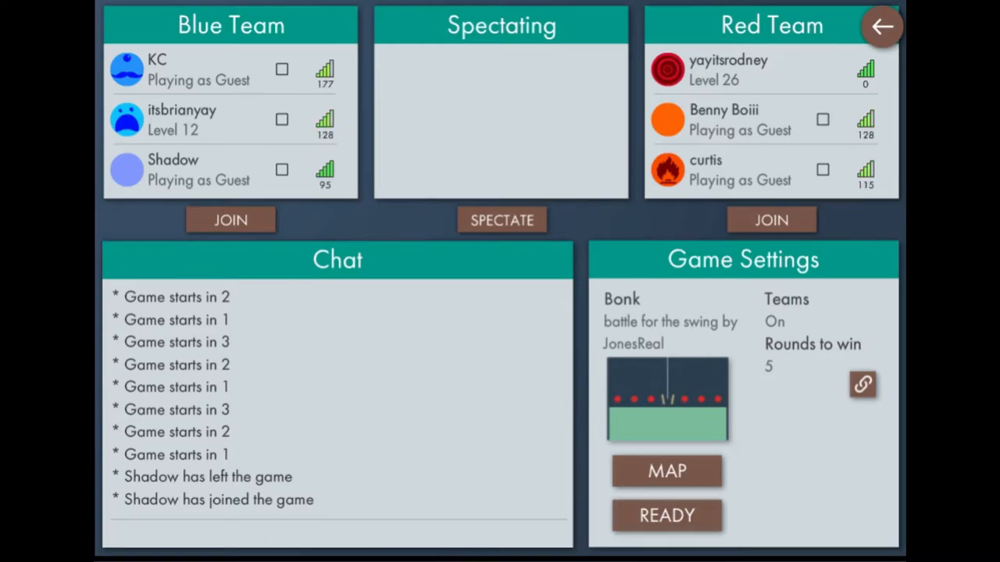
Let the lobby countdown finish so the team round loads on the maze map
click(666, 514)
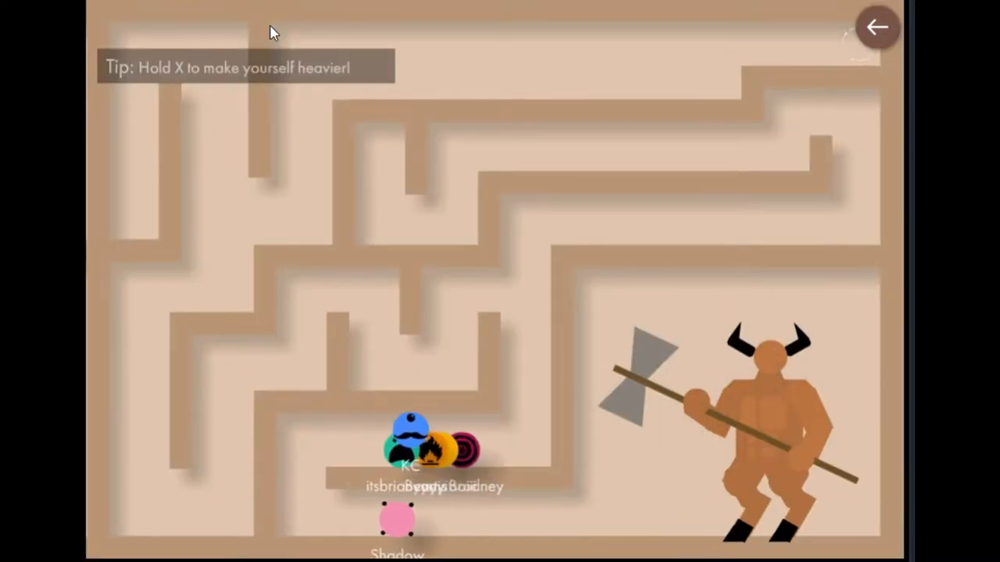